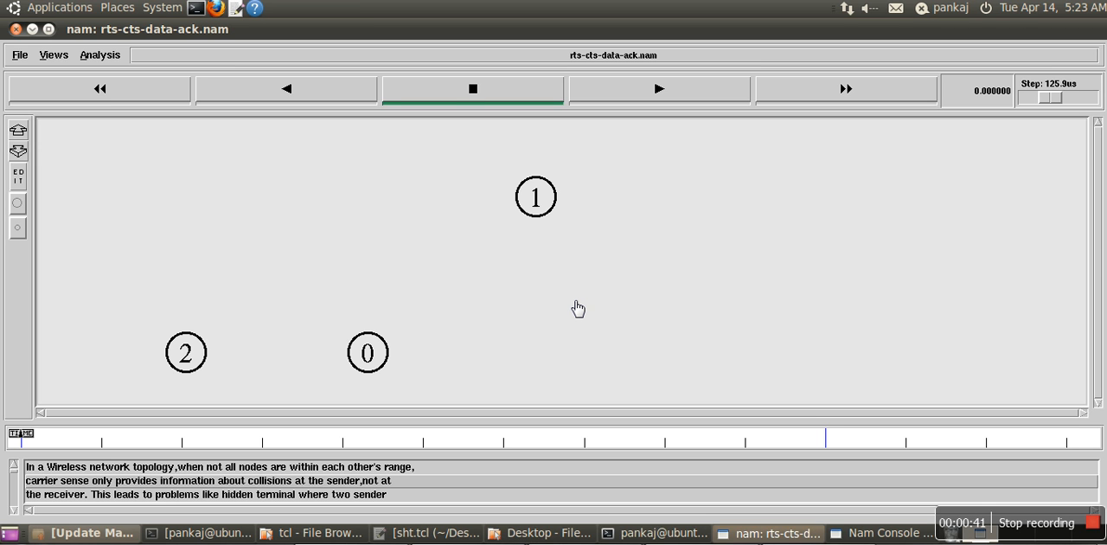
{"action": "mouse_move", "coordinate": [581, 199]}
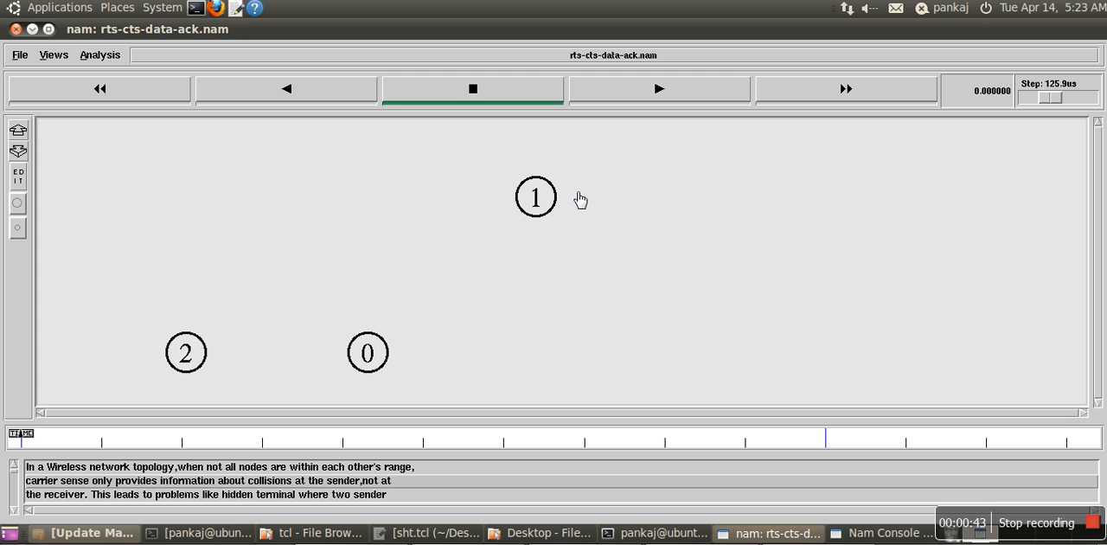
{"action": "mouse_move", "coordinate": [666, 102]}
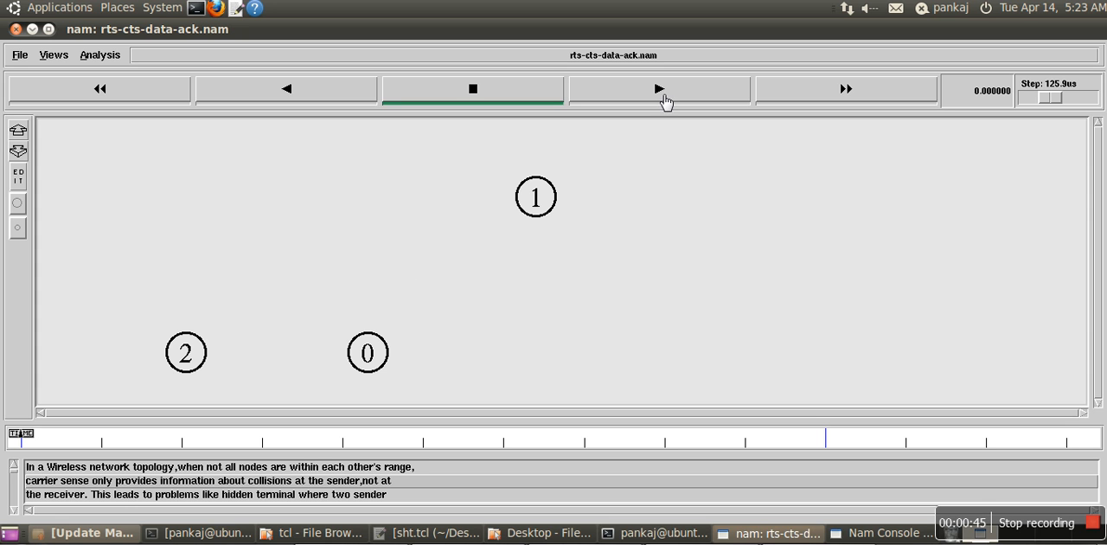
{"action": "mouse_move", "coordinate": [207, 360]}
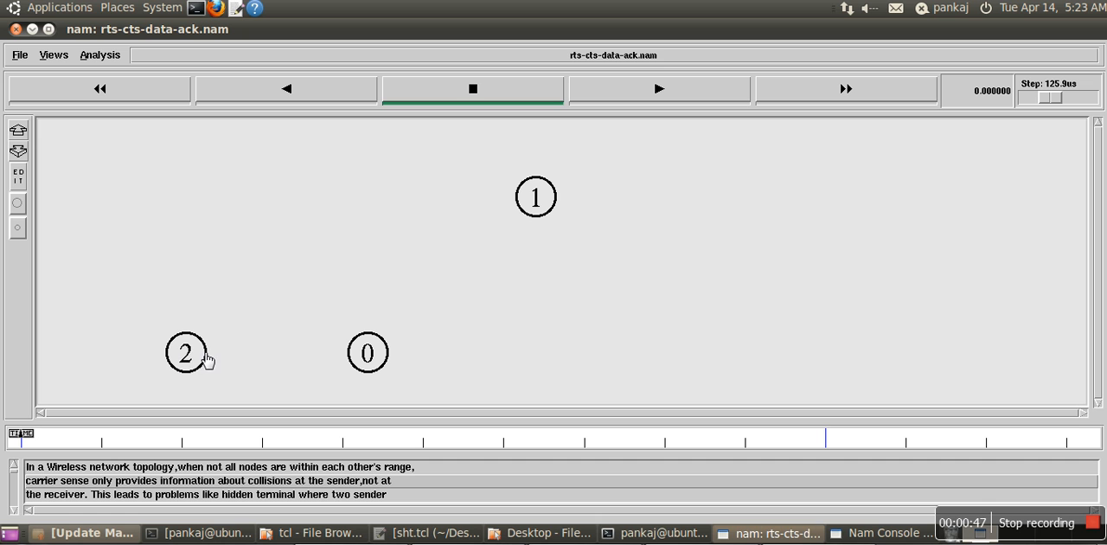
{"action": "mouse_move", "coordinate": [504, 225]}
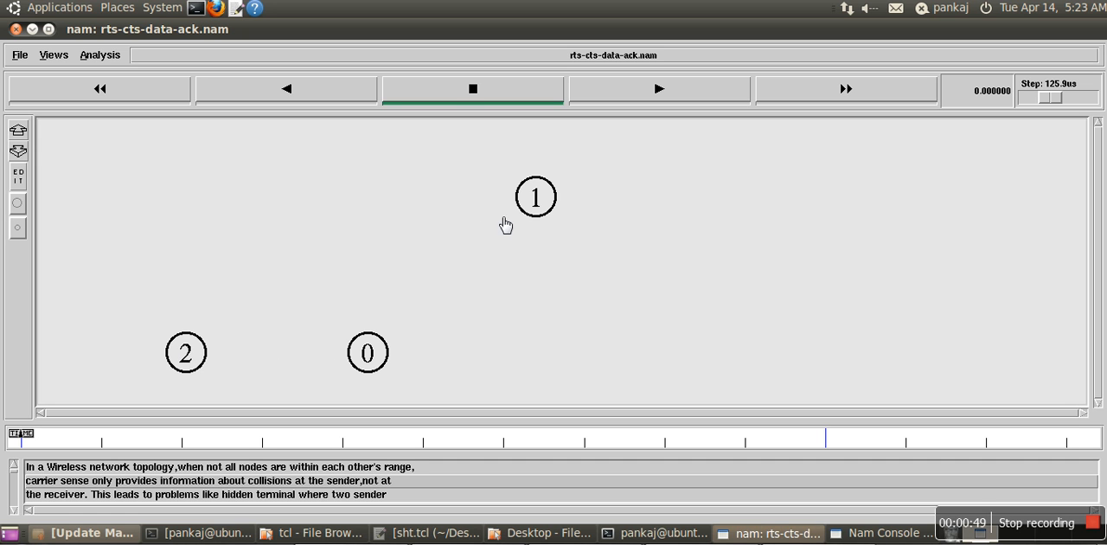
{"action": "mouse_move", "coordinate": [619, 114]}
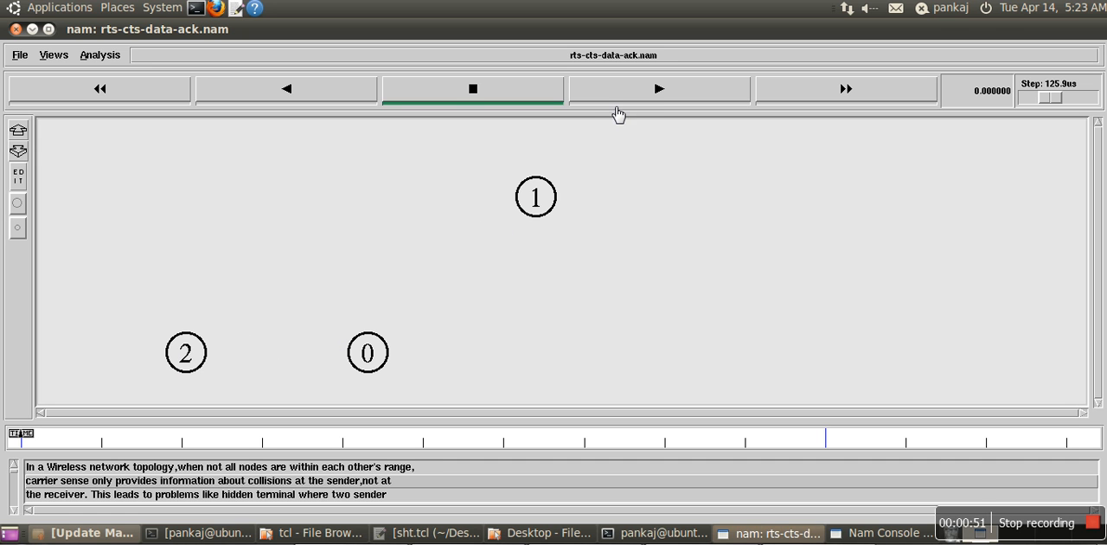
- Play the animation through the simple RTS-CTS-DATA-ACK exchange into Case 2, backoff due to RTS
{"action": "left_click", "coordinate": [659, 88]}
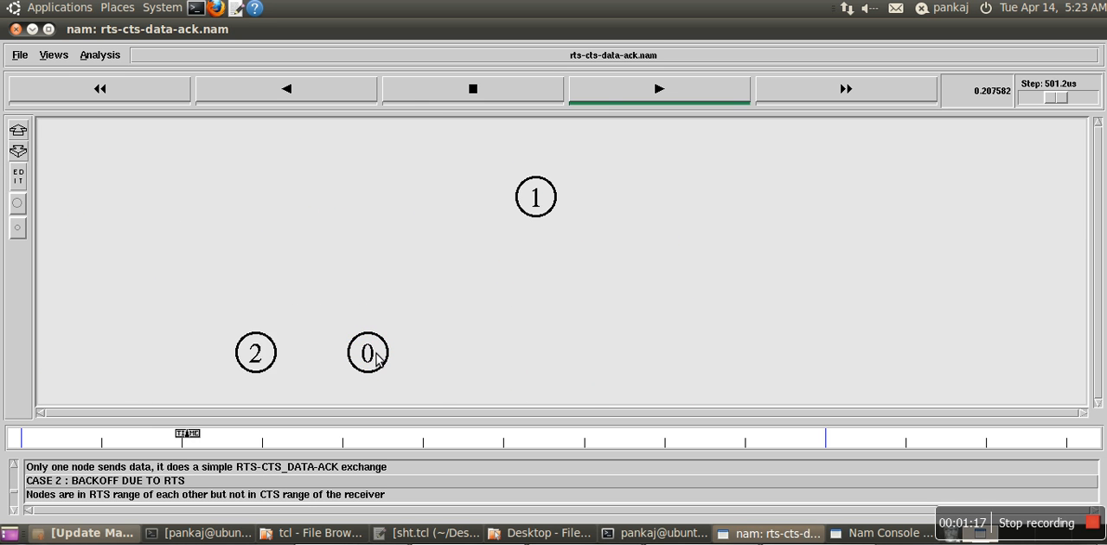
{"action": "left_click", "coordinate": [660, 89]}
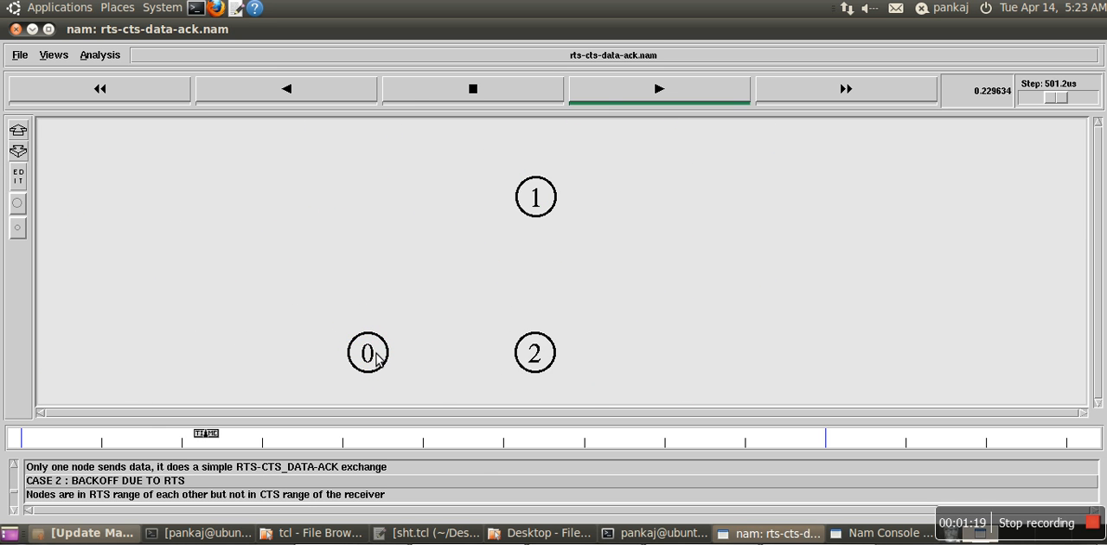
{"action": "left_click", "coordinate": [659, 88]}
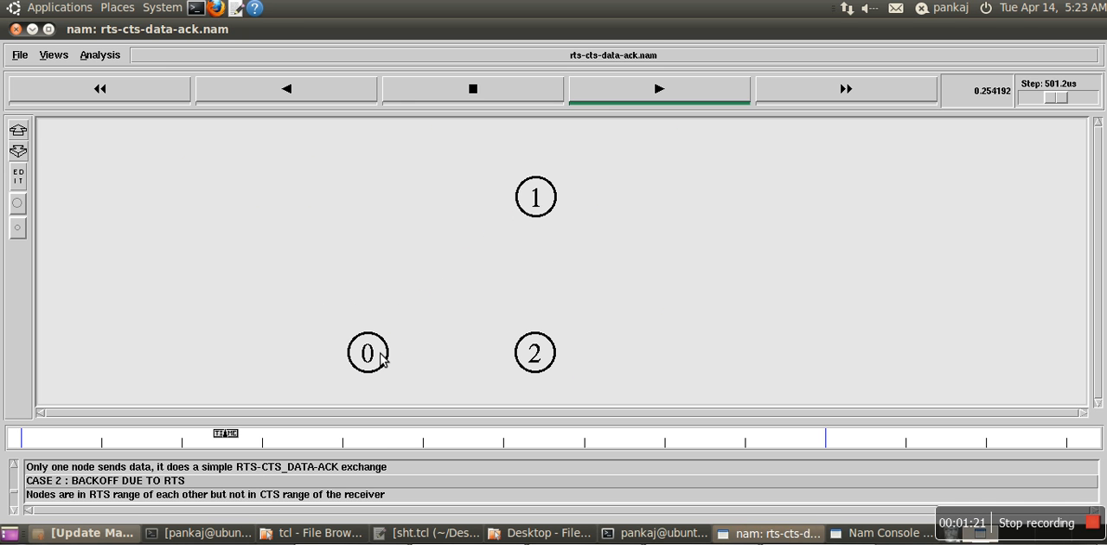
{"action": "left_click", "coordinate": [659, 88]}
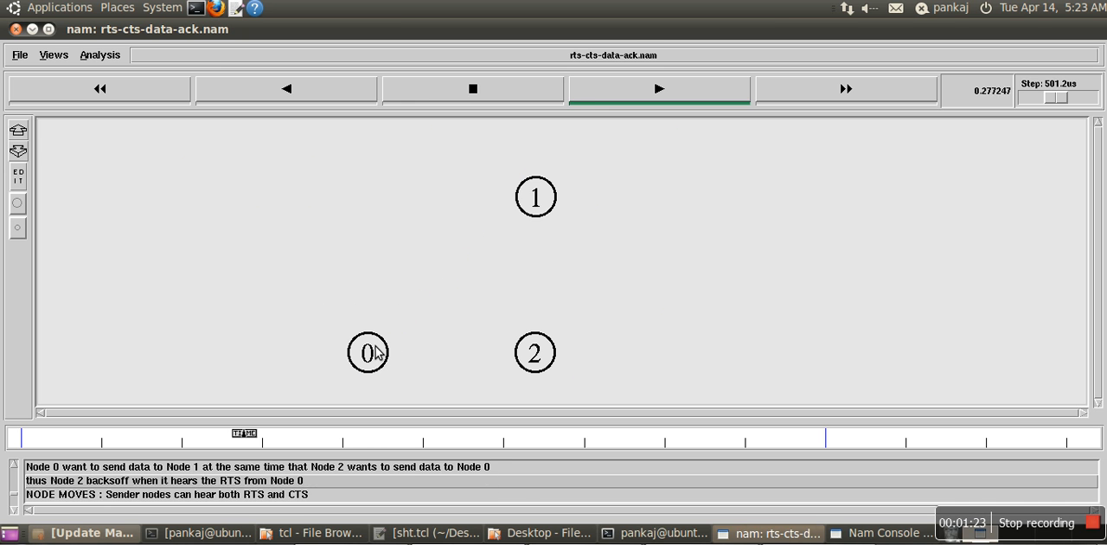
{"action": "left_click", "coordinate": [658, 88]}
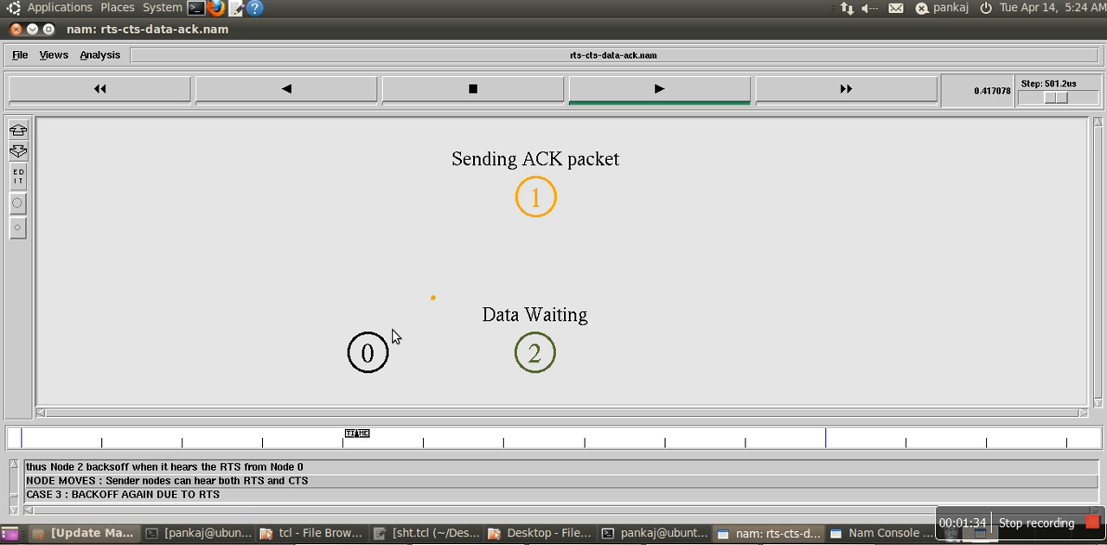
- Keep playback running through Case 3 as nodes 0 and 2 exchange RTS, carrier sense and ACK
{"action": "left_click", "coordinate": [659, 88]}
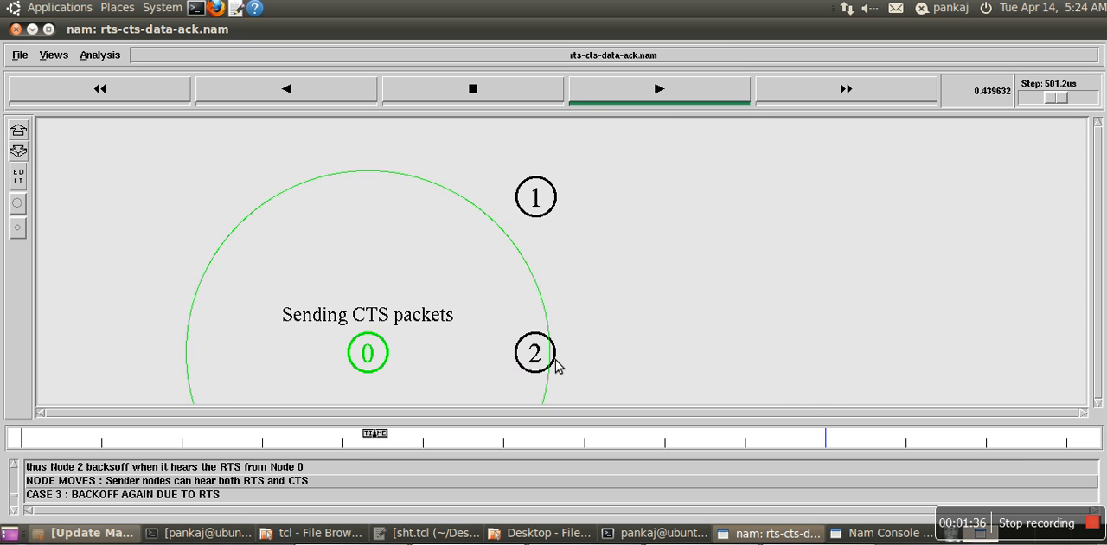
{"action": "left_click", "coordinate": [660, 88]}
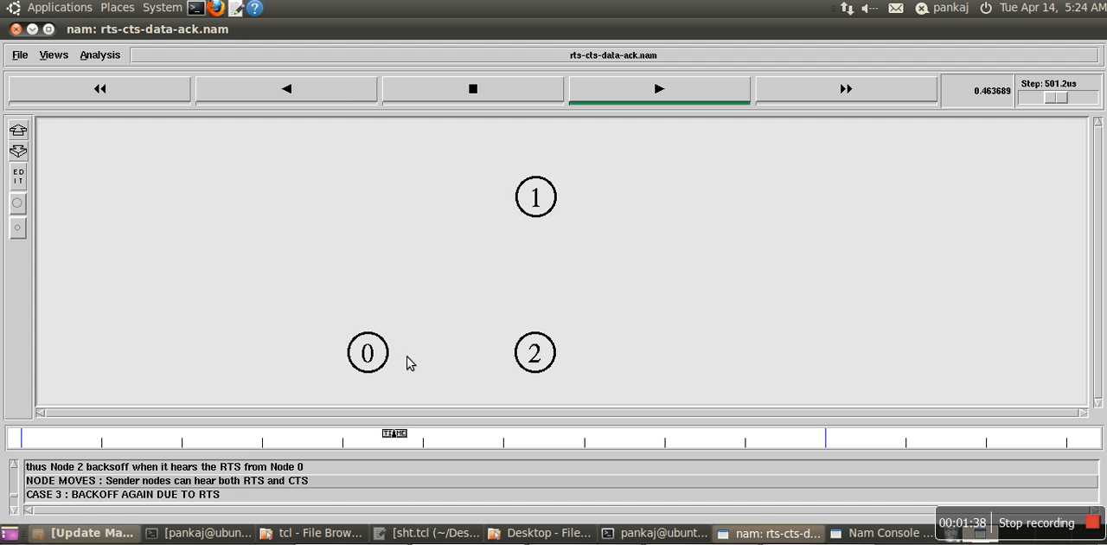
{"action": "left_click", "coordinate": [659, 88]}
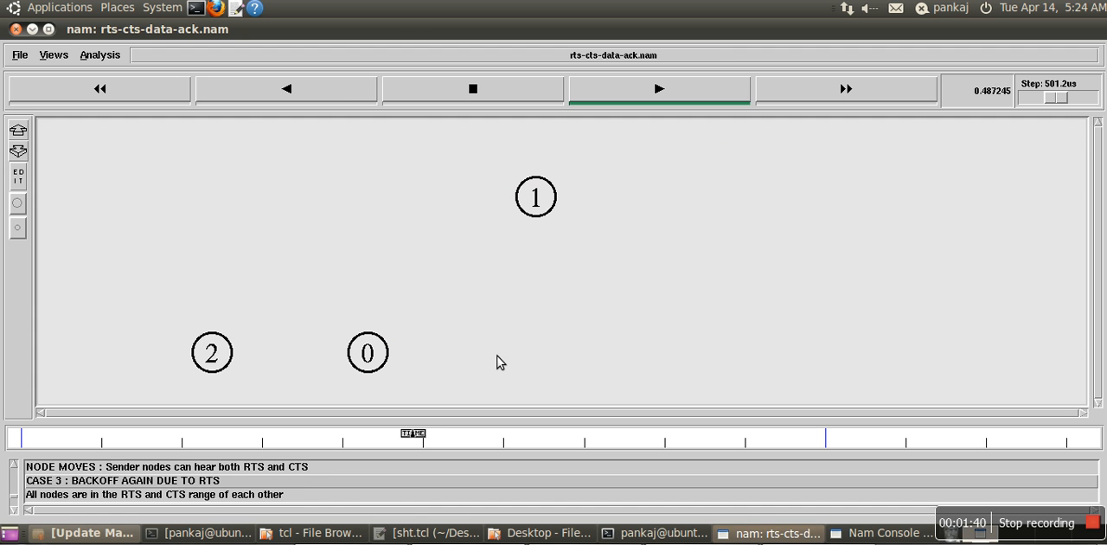
{"action": "left_click", "coordinate": [659, 89]}
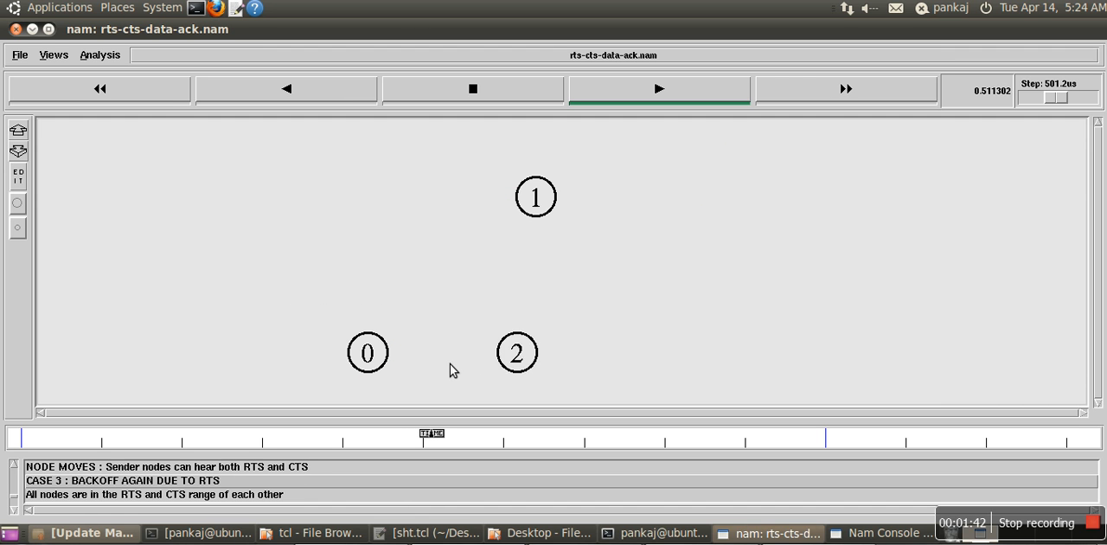
{"action": "left_click", "coordinate": [659, 88]}
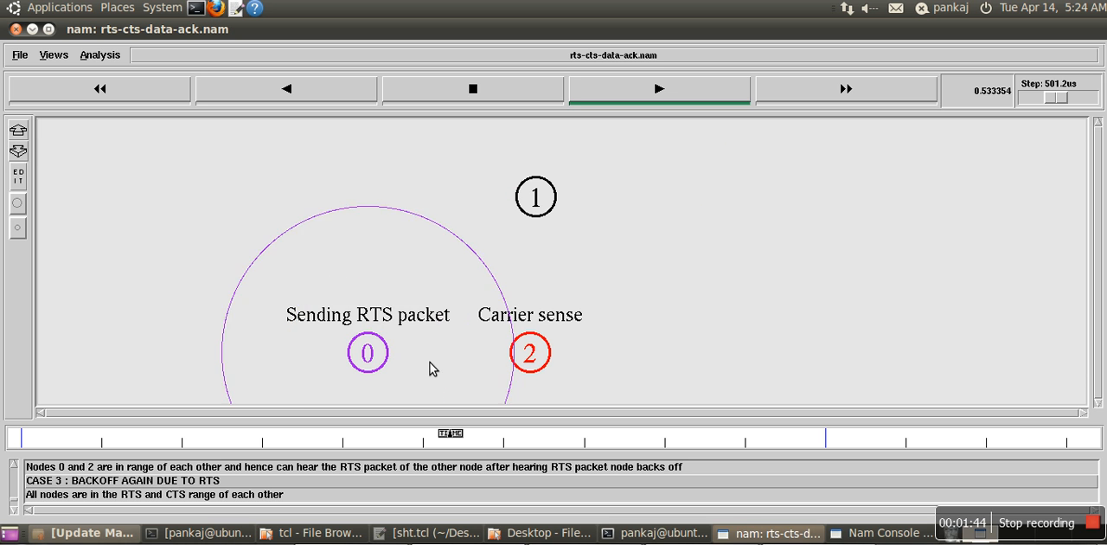
{"action": "left_click", "coordinate": [661, 89]}
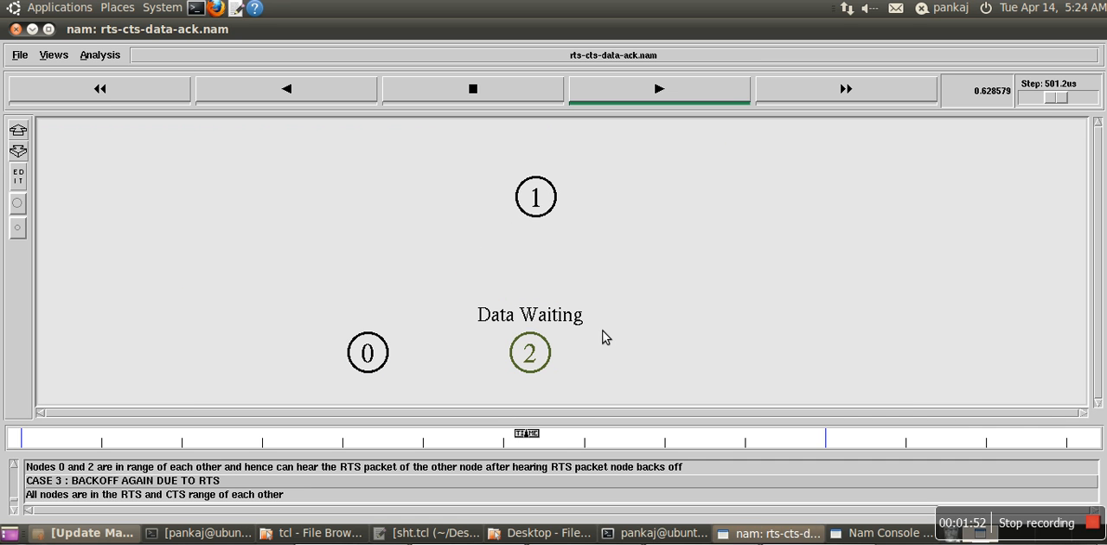
{"action": "left_click", "coordinate": [659, 89]}
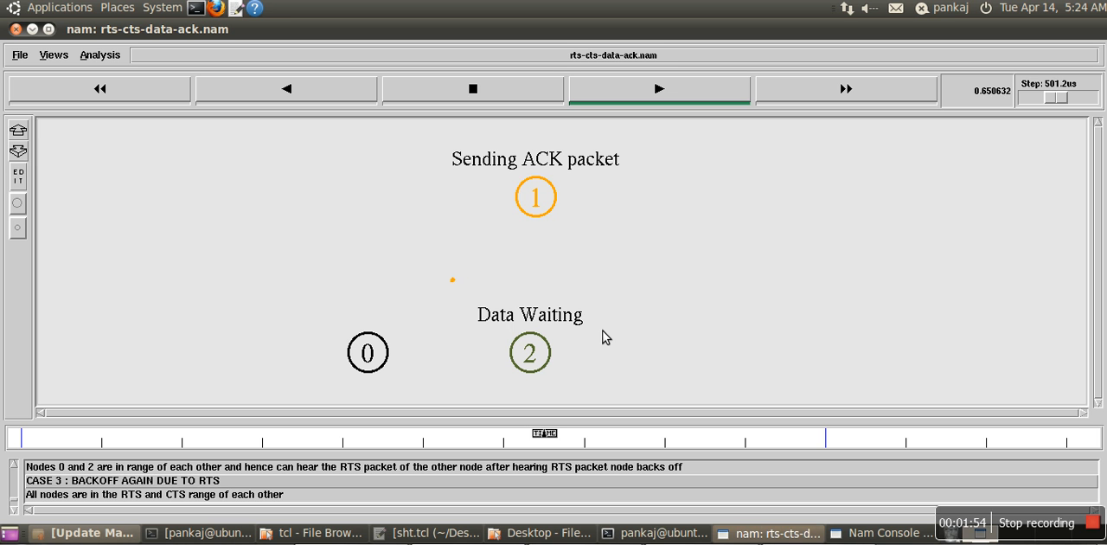
{"action": "left_click", "coordinate": [661, 88]}
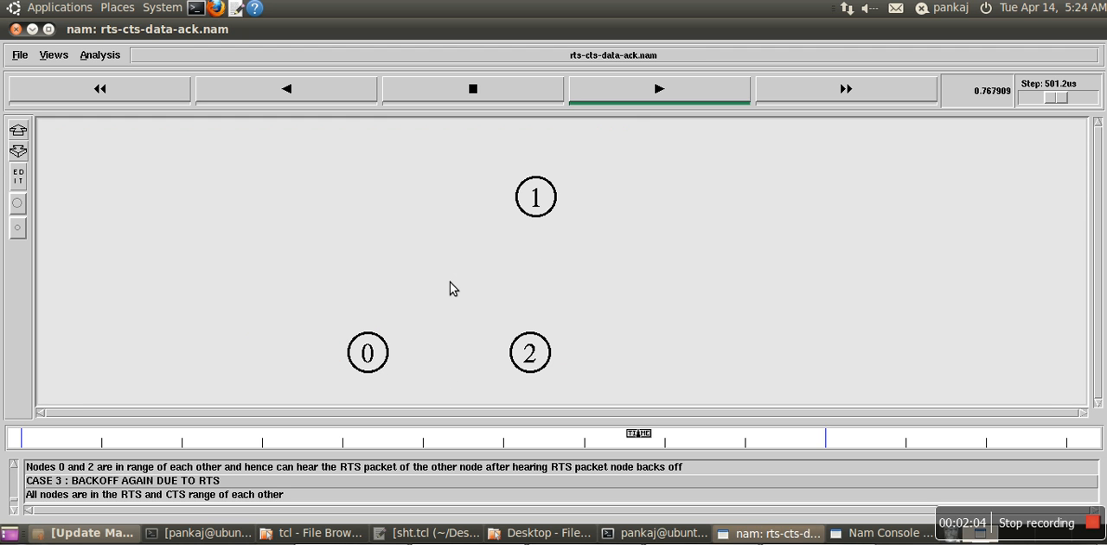
- Continue playback past node 1's CTS until Case 4, backoff due to CTS, appears and node 2 moves right
{"action": "left_click", "coordinate": [659, 89]}
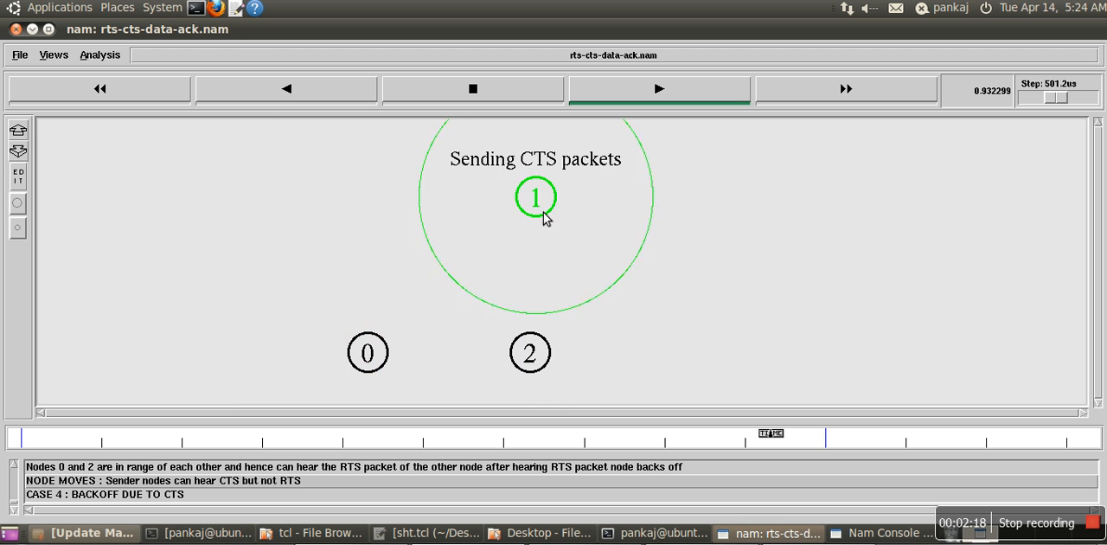
{"action": "left_click", "coordinate": [658, 90]}
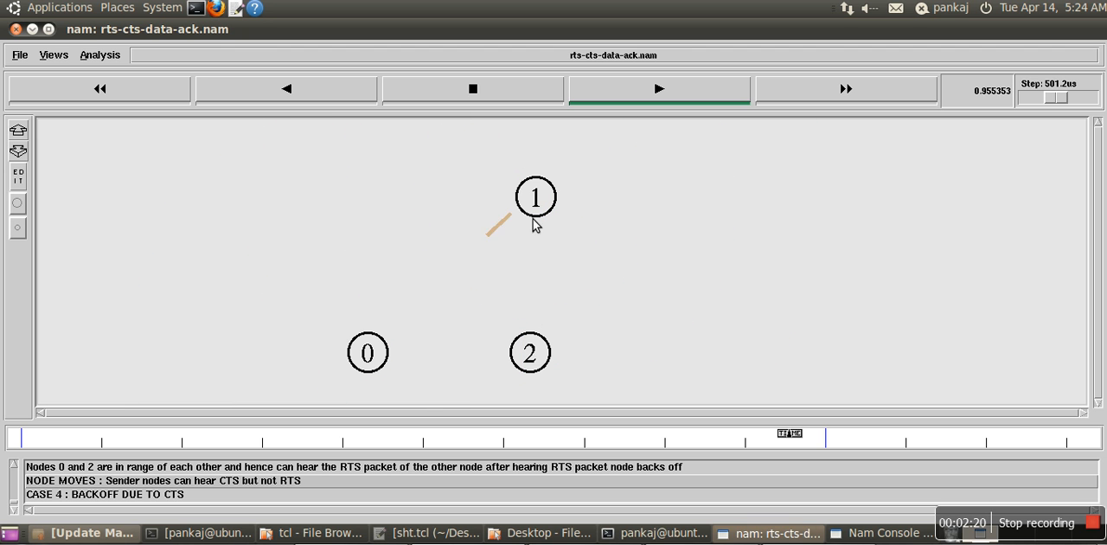
{"action": "left_click", "coordinate": [659, 88]}
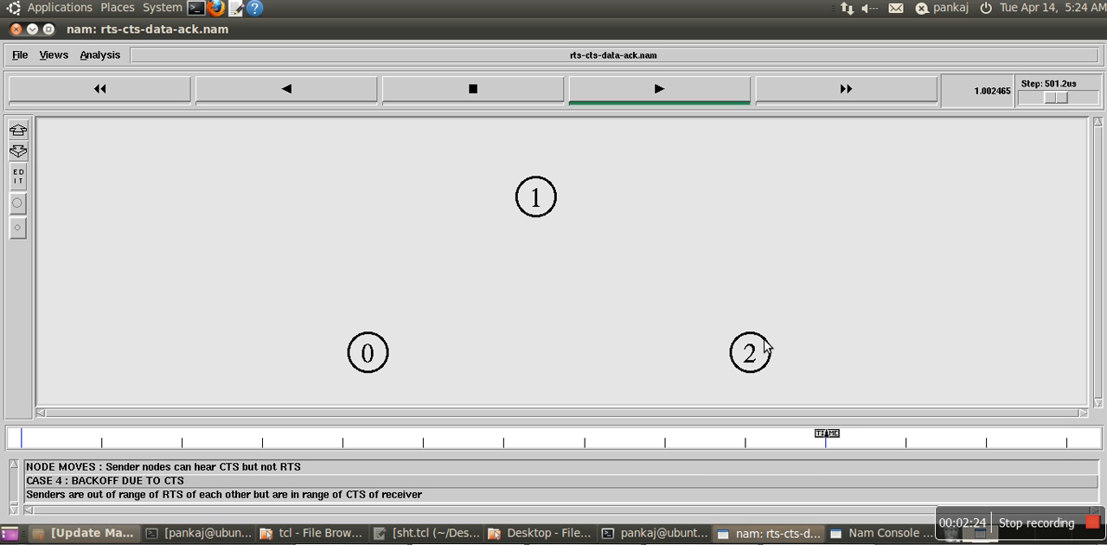
- Run Case 4 through node 0's RTS and node 2's carrier-sense backoff until playback stops
{"action": "left_click", "coordinate": [659, 88]}
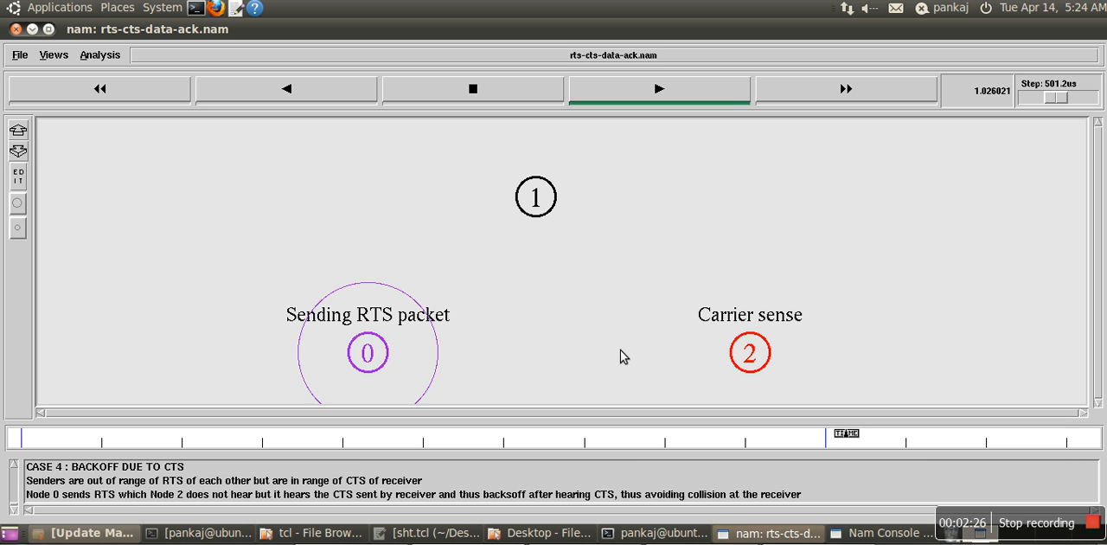
{"action": "left_click", "coordinate": [660, 88]}
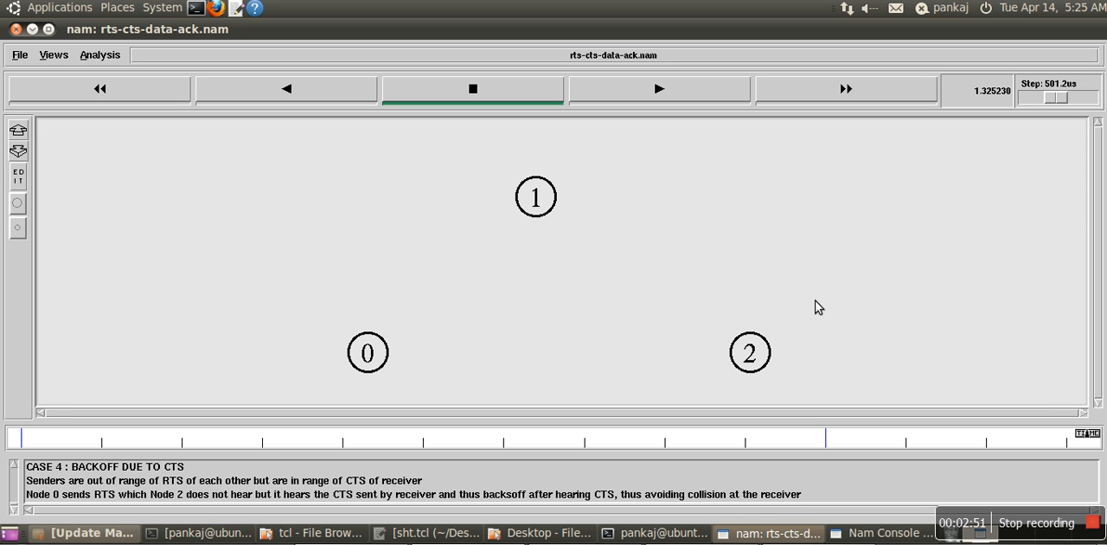
{"action": "mouse_move", "coordinate": [1029, 509]}
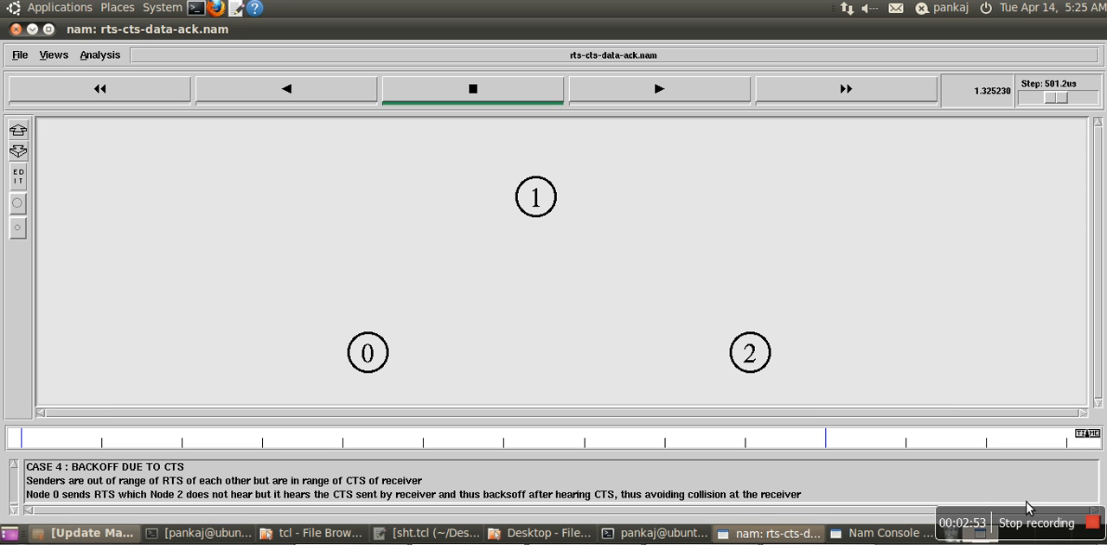
{"action": "mouse_move", "coordinate": [937, 339]}
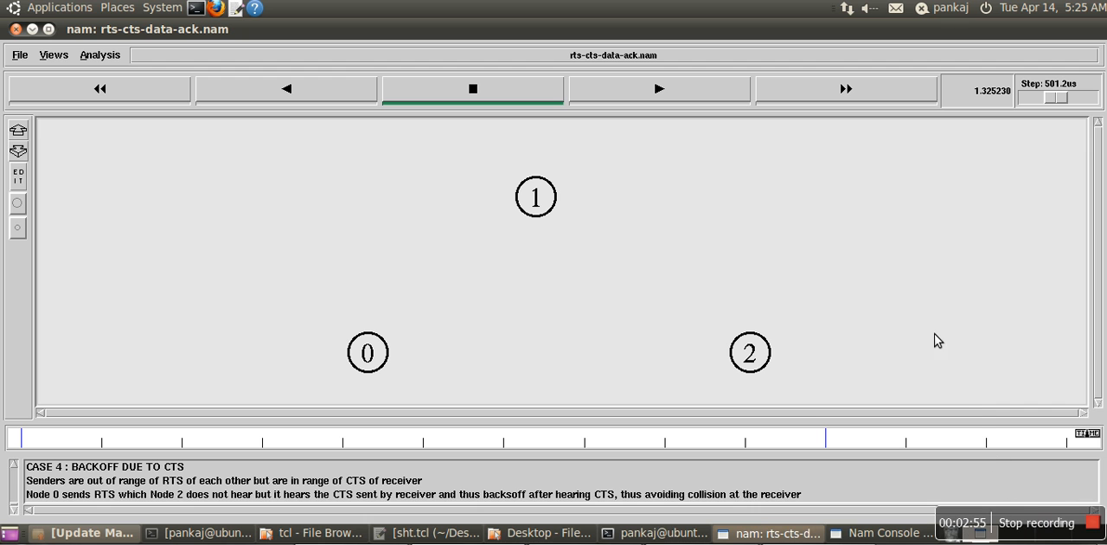